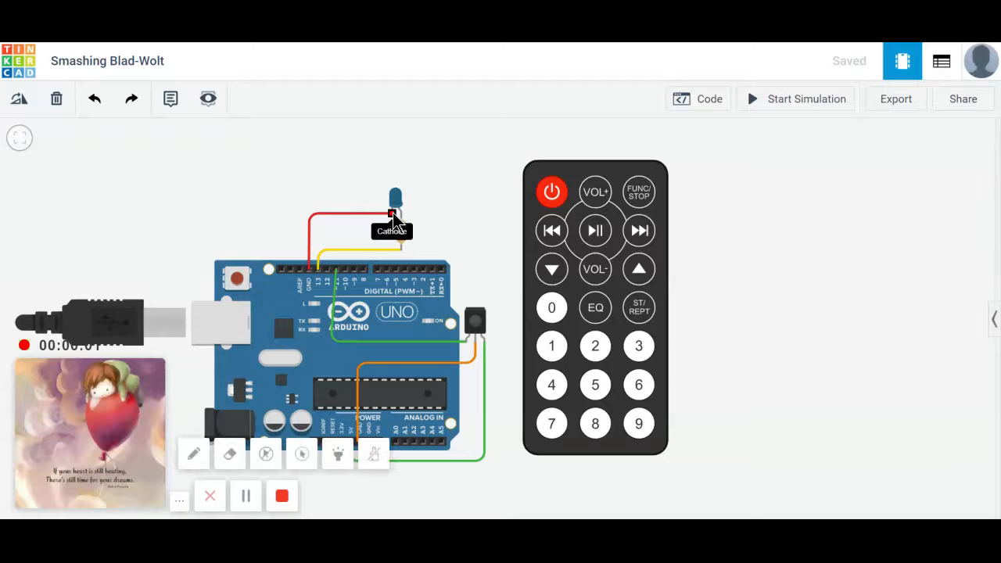
pyautogui.moveTo(394, 222)
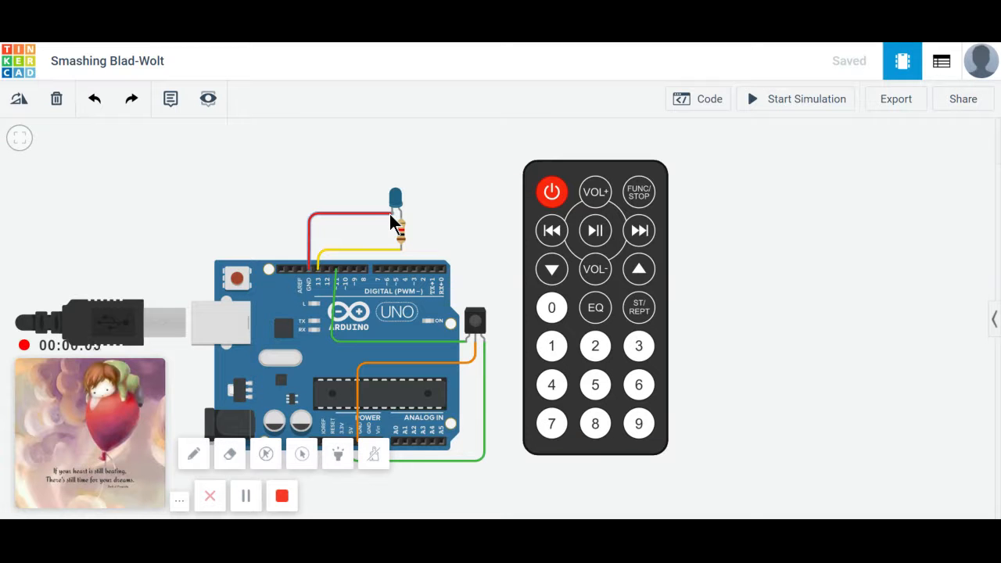
pyautogui.moveTo(393, 219)
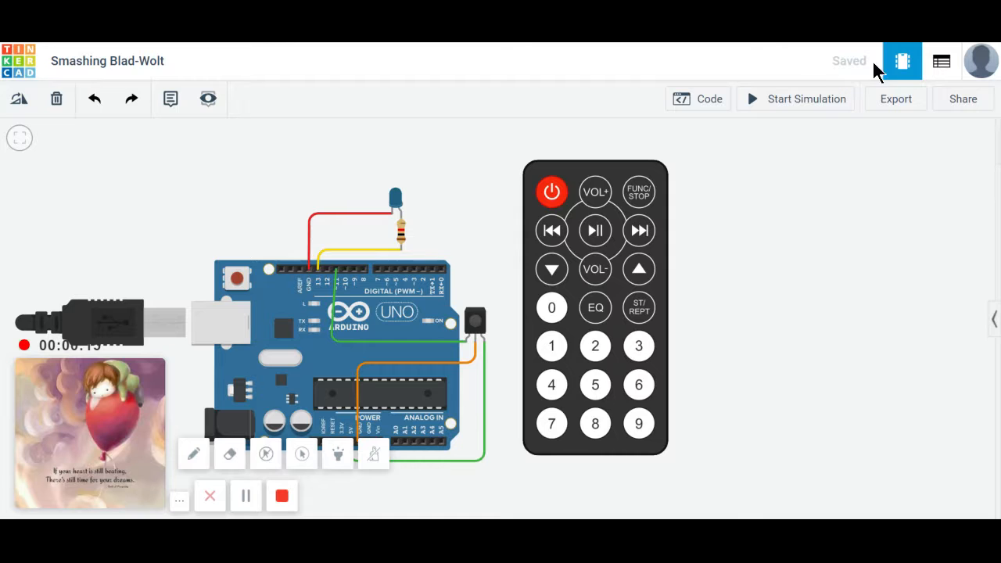
# Step: Show the component list: 1 kΩ resistor, Arduino Uno R3, blue LED and IR sensor
pyautogui.click(942, 59)
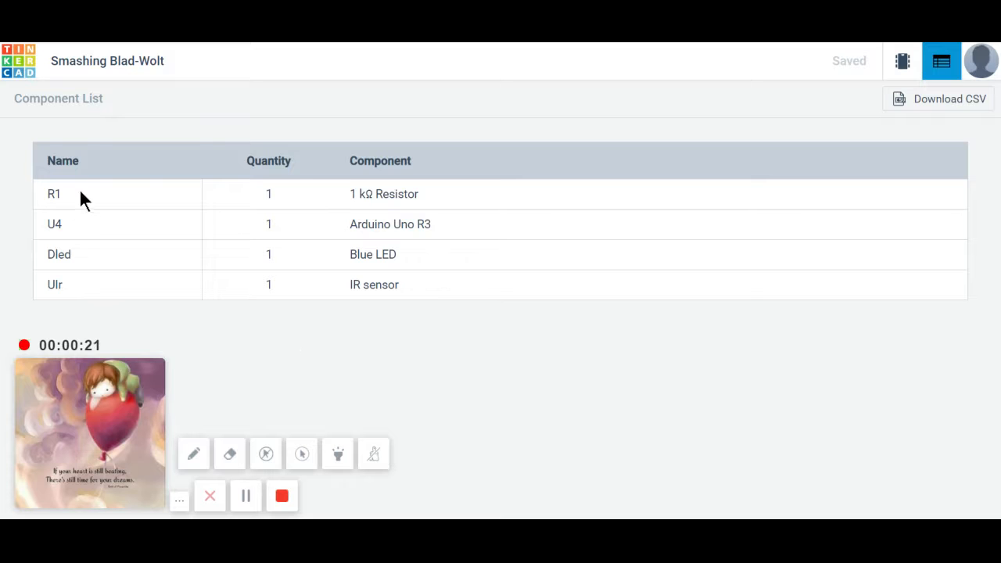
pyautogui.moveTo(128, 263)
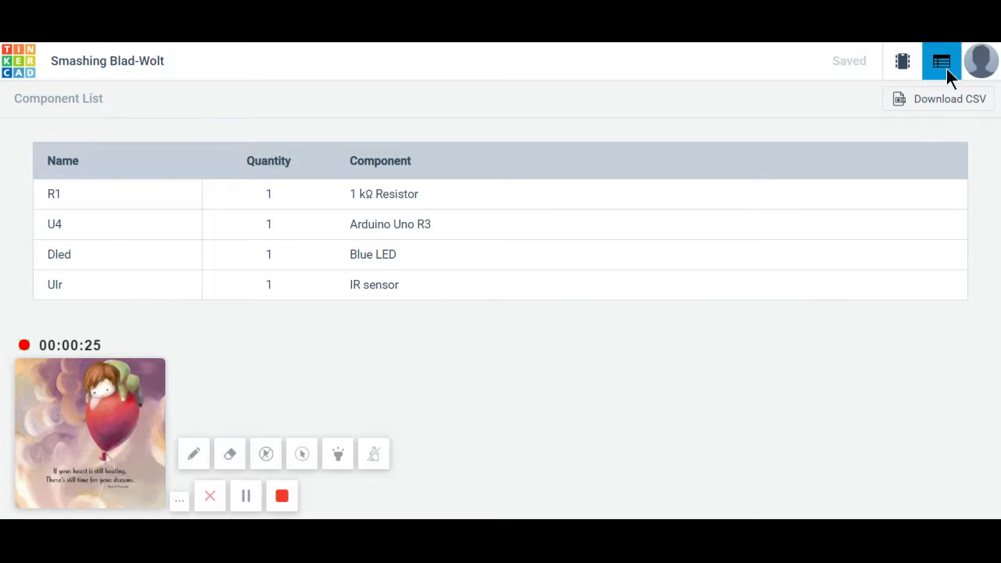
# Step: Return from the parts list to the Arduino, LED and IR remote circuit view
pyautogui.click(902, 61)
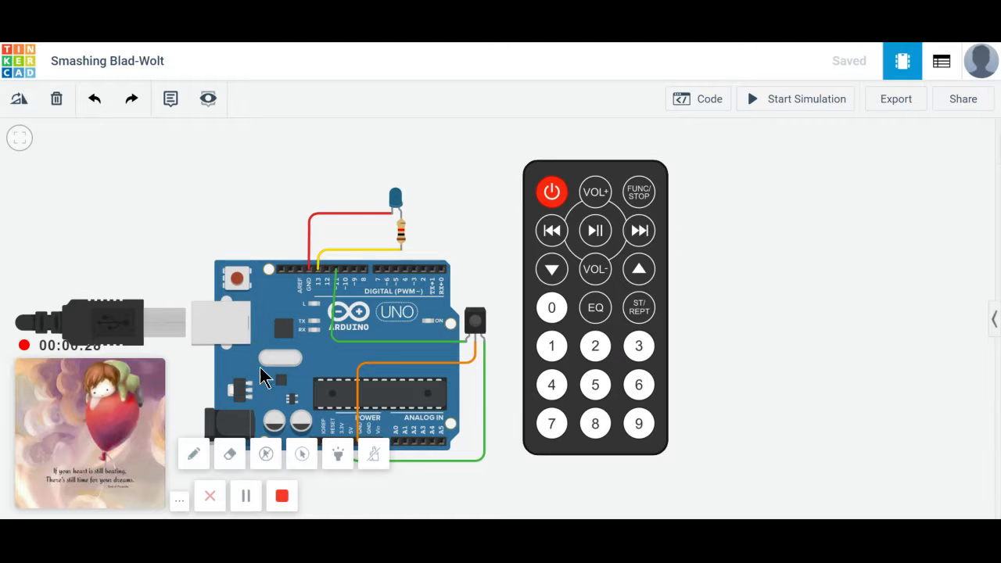
pyautogui.moveTo(456, 294)
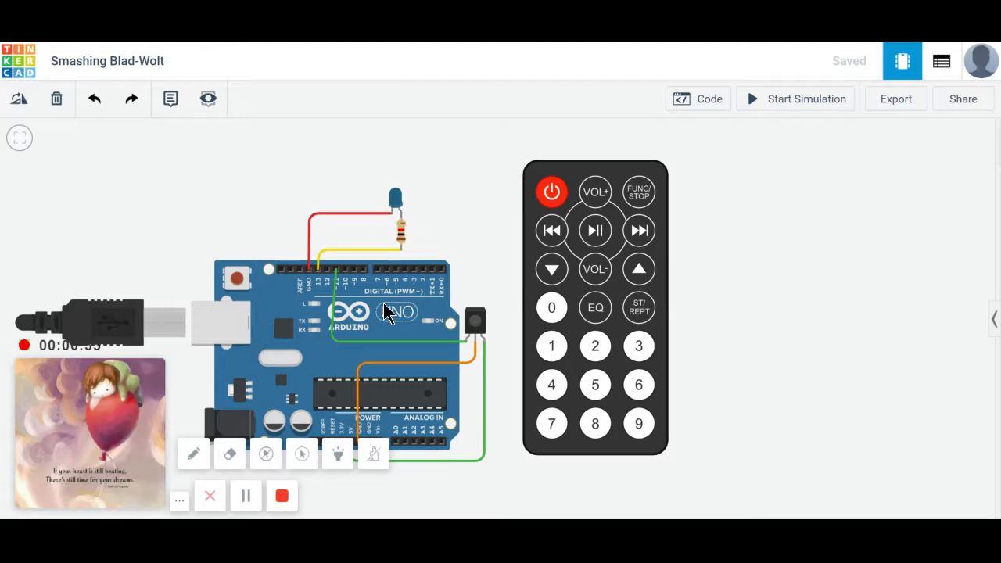
pyautogui.moveTo(475, 341)
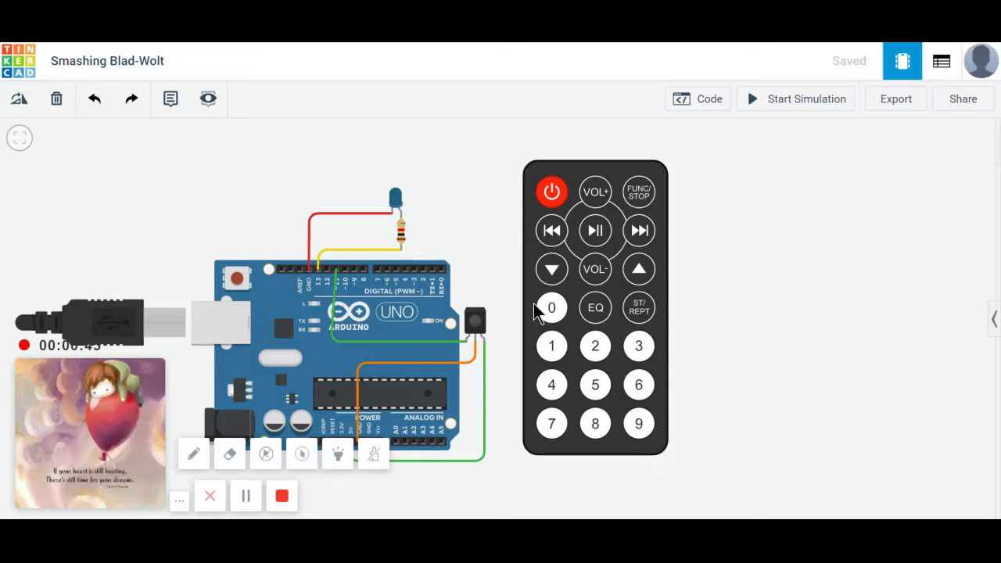
pyautogui.moveTo(641, 470)
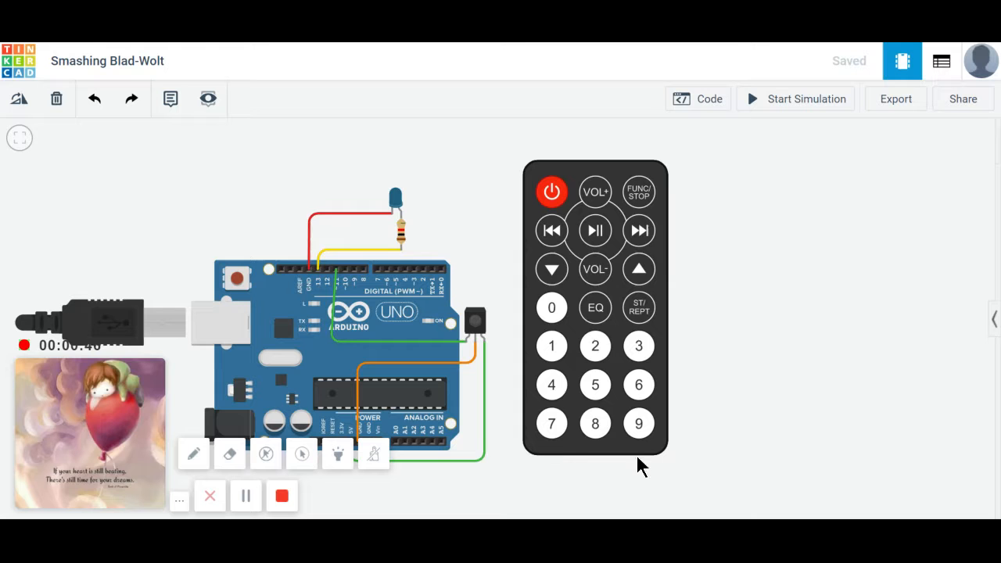
pyautogui.moveTo(539, 163)
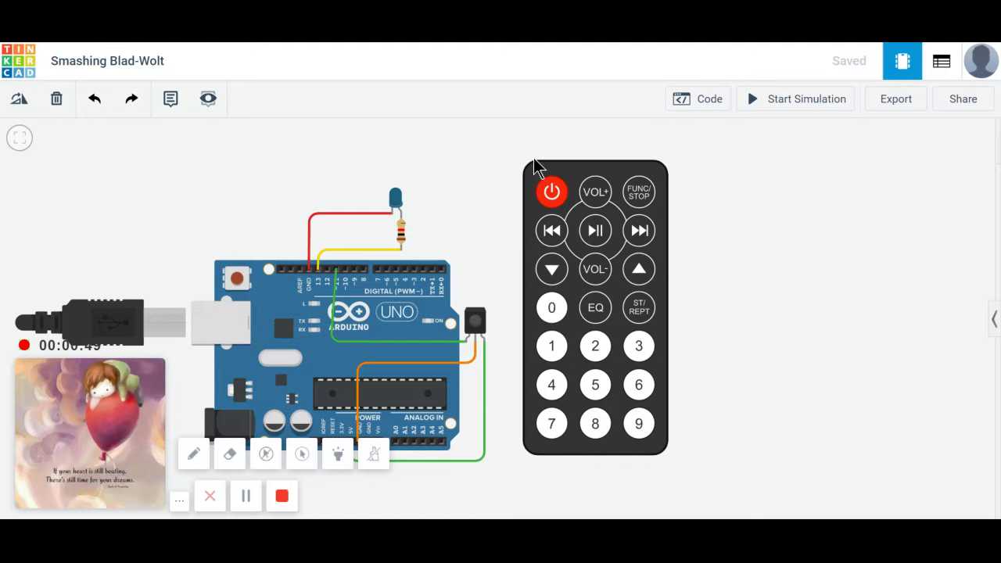
pyautogui.moveTo(645, 446)
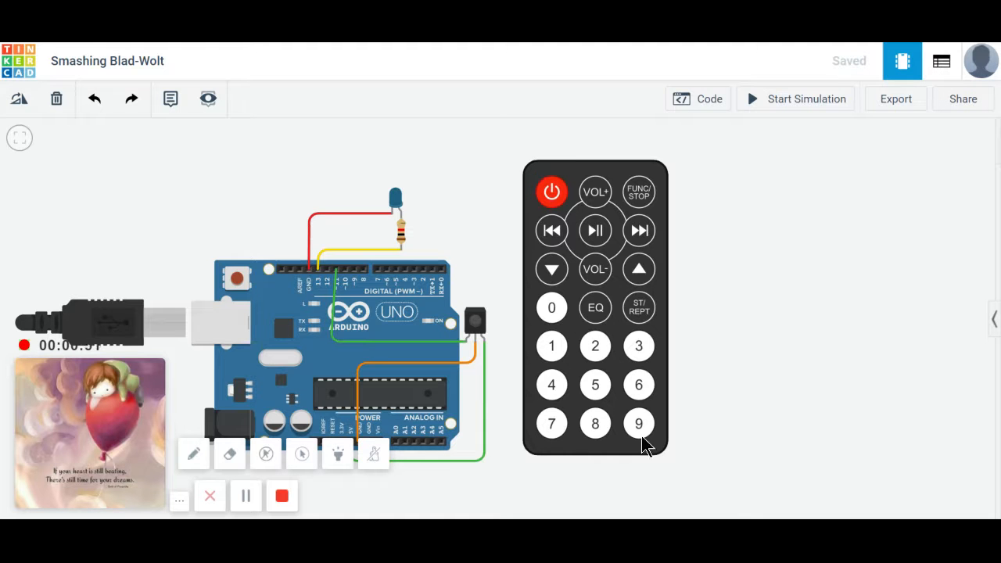
pyautogui.moveTo(666, 185)
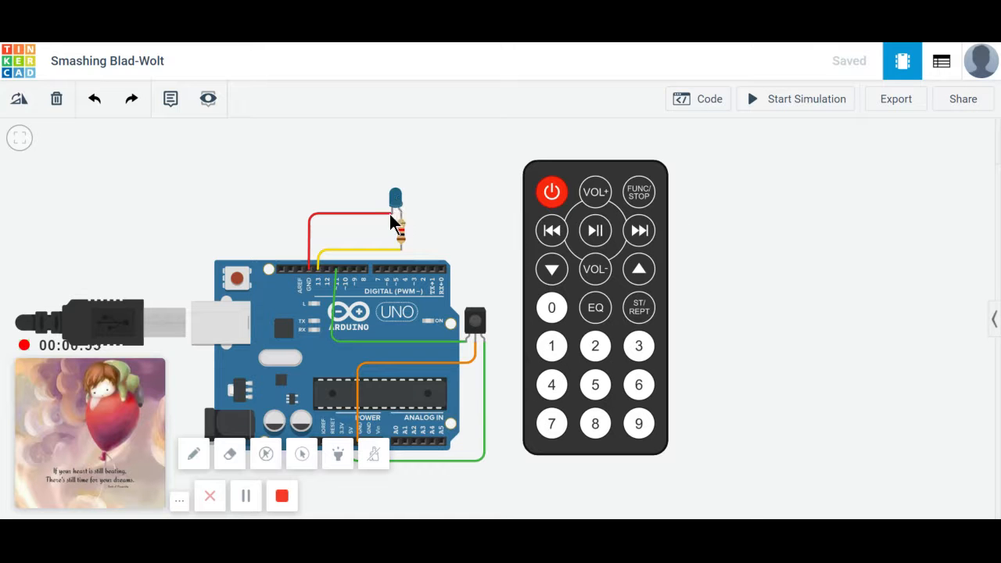
pyautogui.moveTo(394, 216)
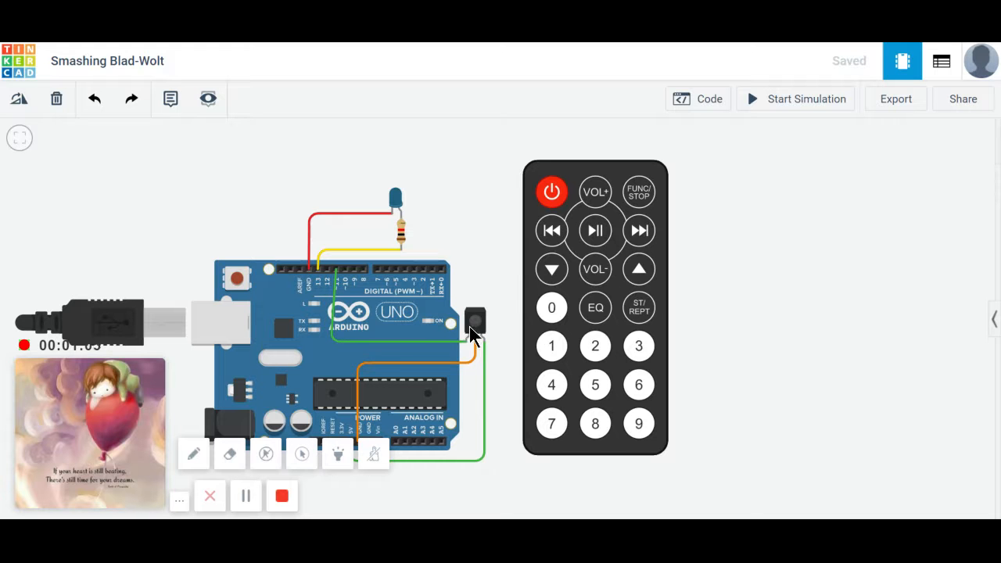
pyautogui.moveTo(468, 350)
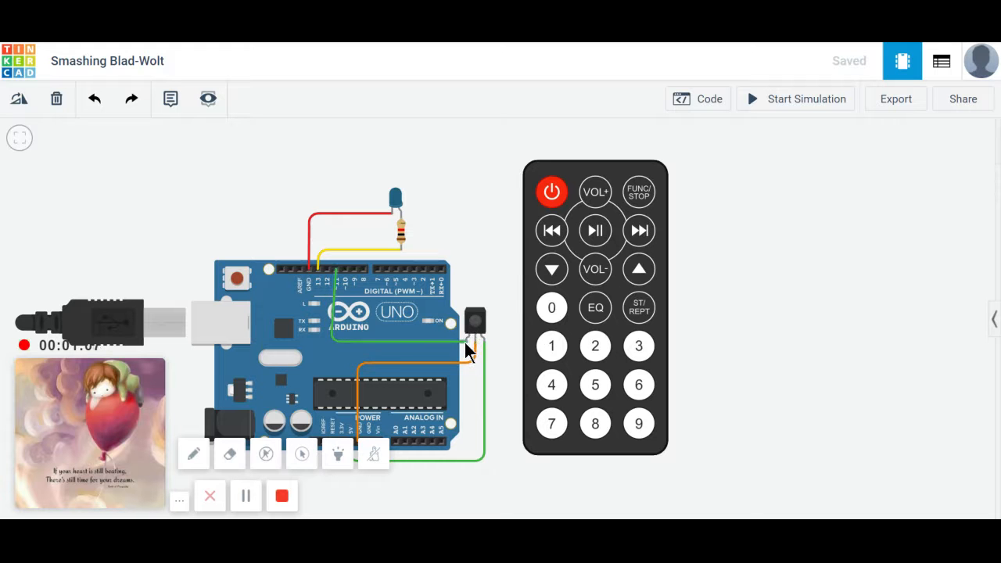
pyautogui.moveTo(350, 278)
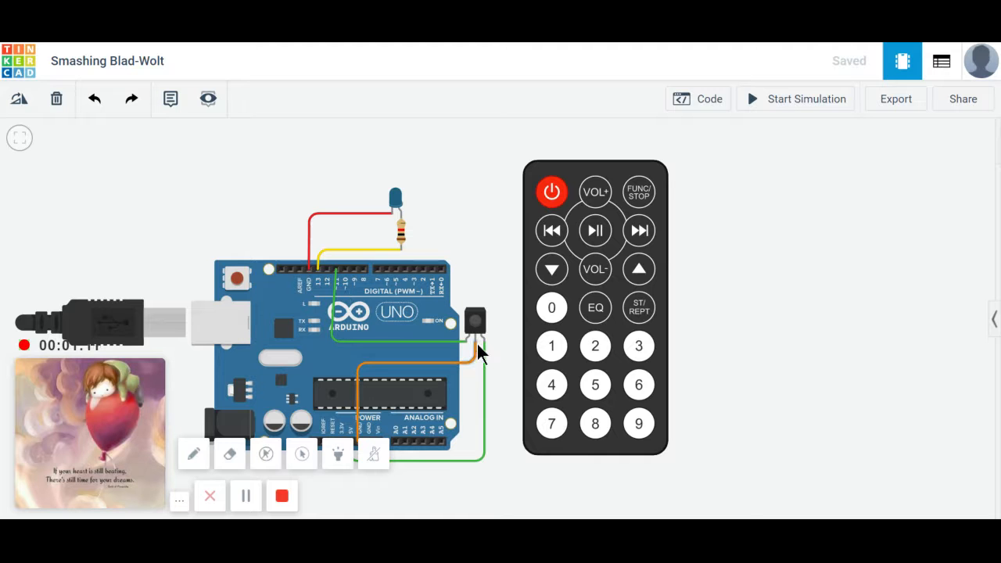
pyautogui.moveTo(363, 388)
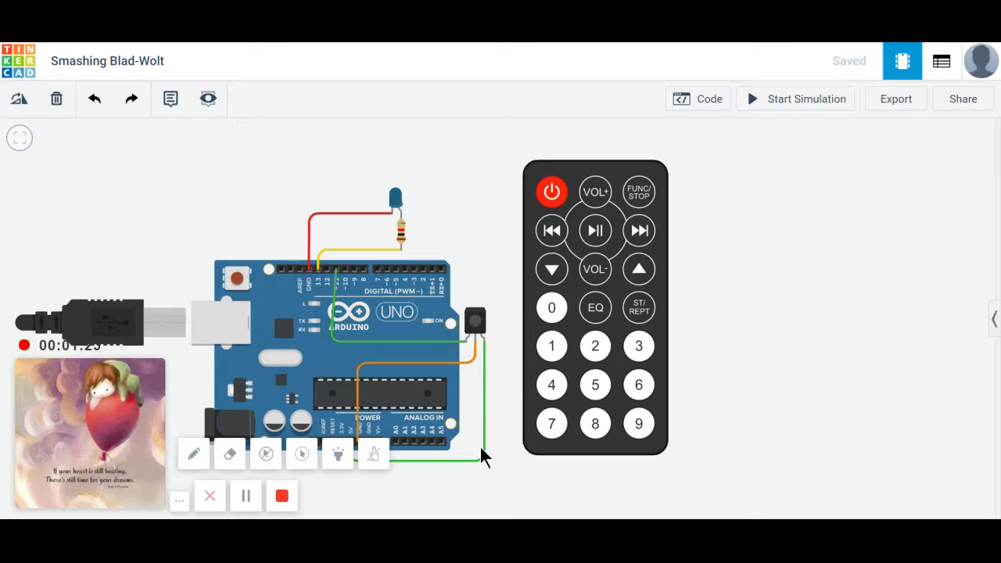
pyautogui.moveTo(373, 453)
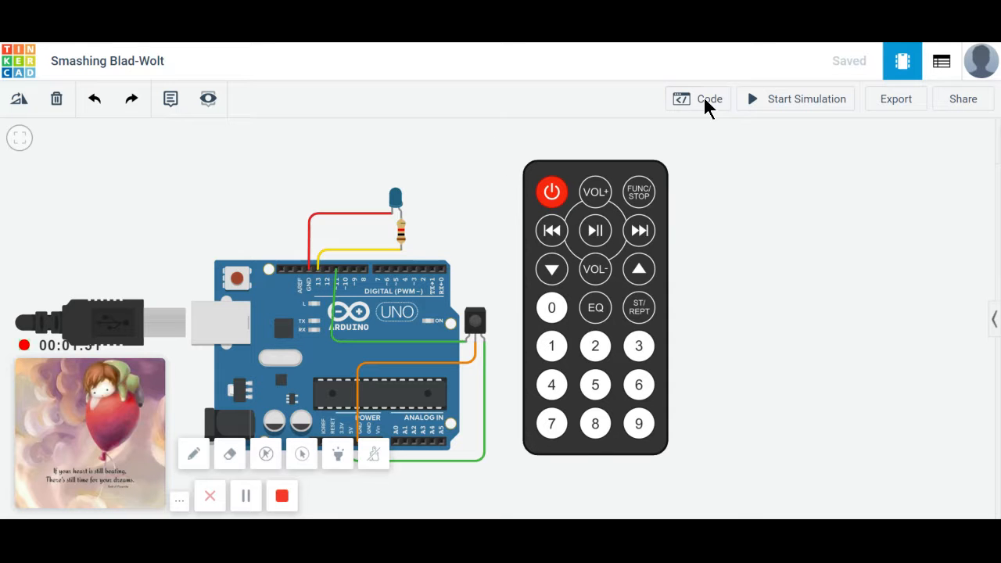
pyautogui.click(697, 98)
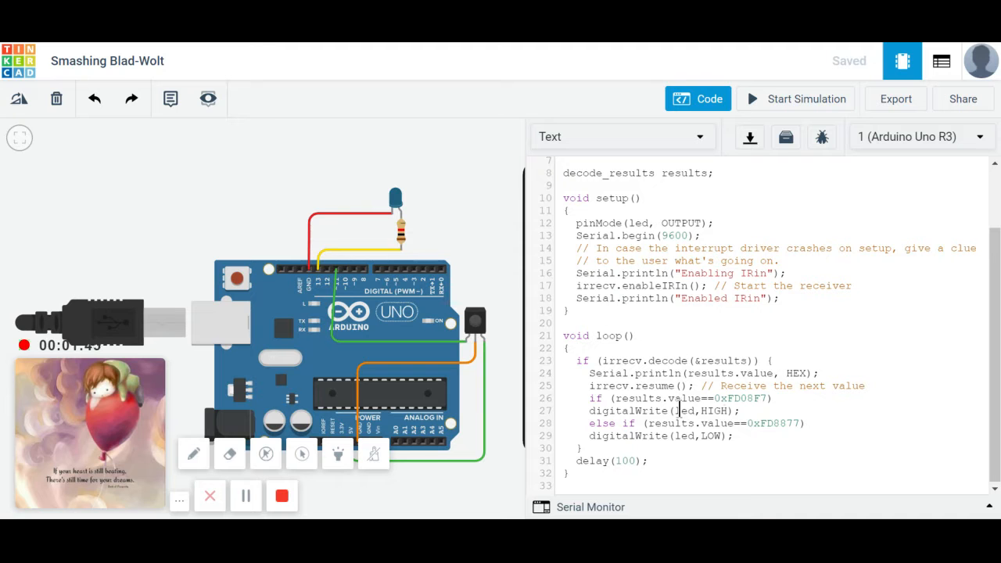
pyautogui.moveTo(629, 516)
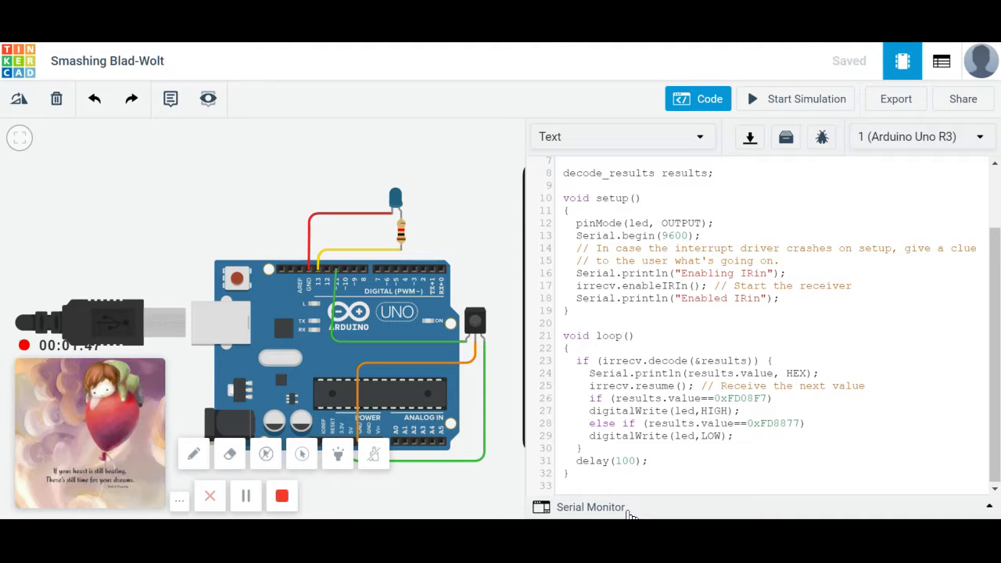
pyautogui.moveTo(645, 513)
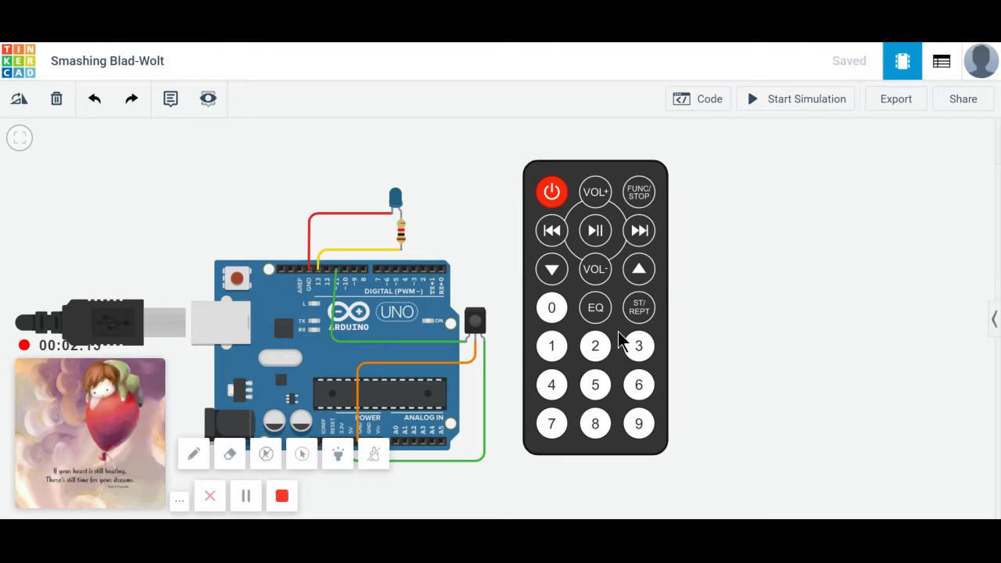
# Step: Collapse the serial output pane so the IR sketch's loop function is fully visible
pyautogui.click(698, 98)
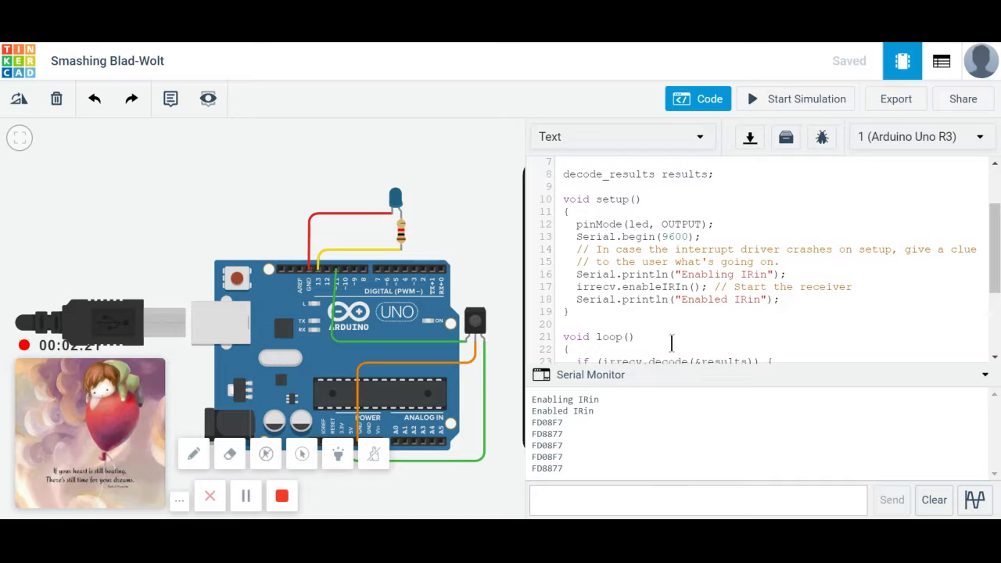
pyautogui.moveTo(970, 382)
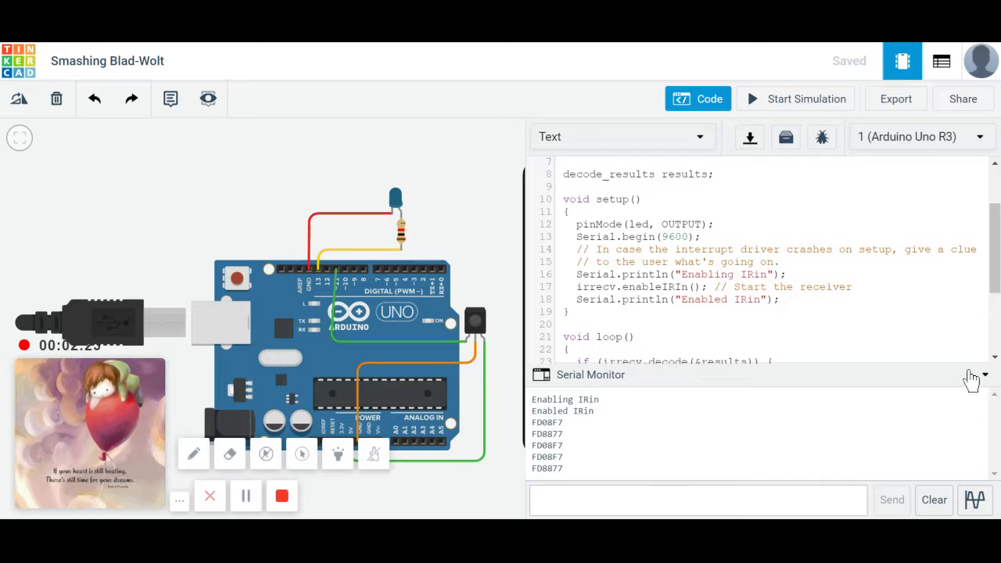
pyautogui.click(986, 376)
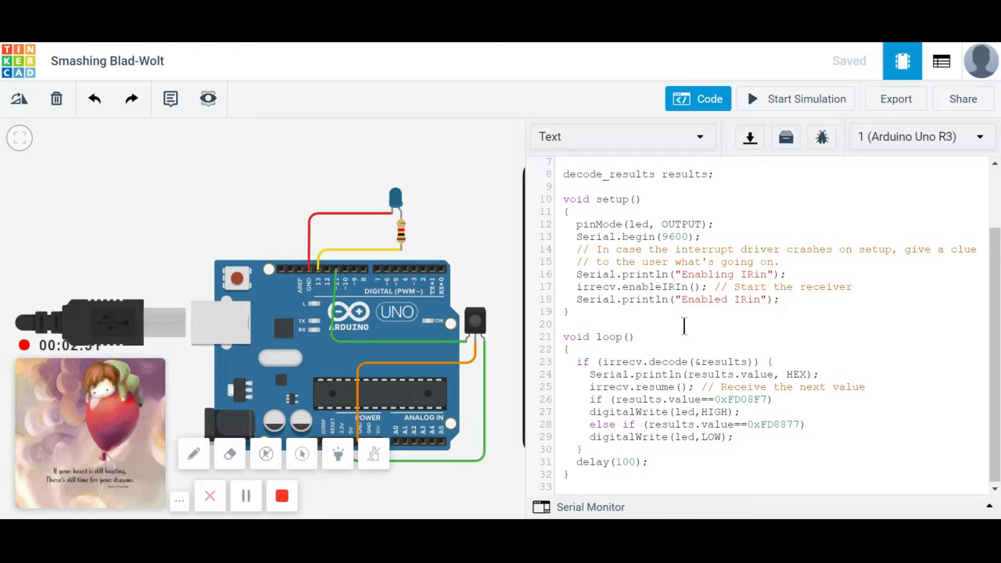
pyautogui.moveTo(795, 105)
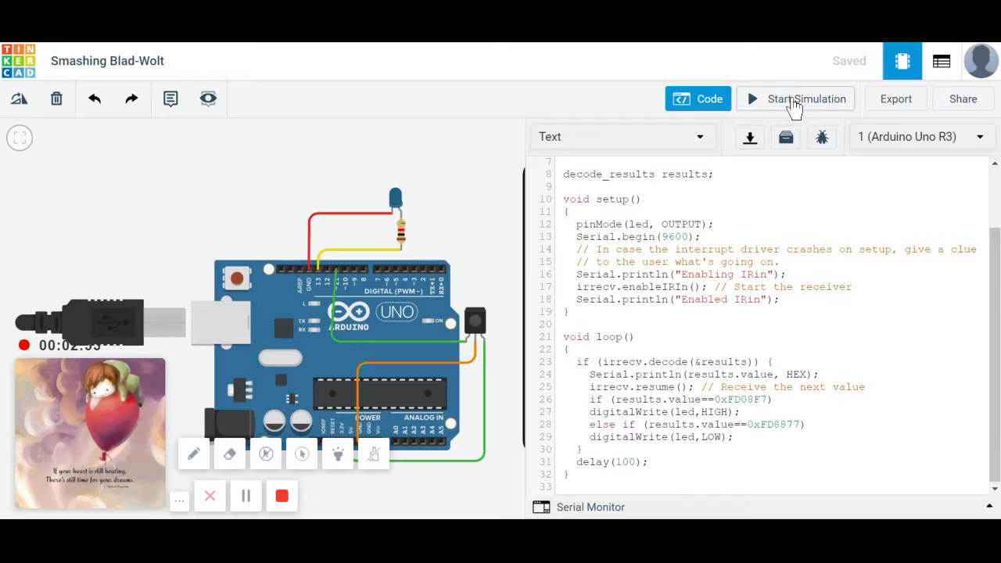
# Step: Start the circuit simulation with the IR remote shown beside the Arduino
pyautogui.click(807, 99)
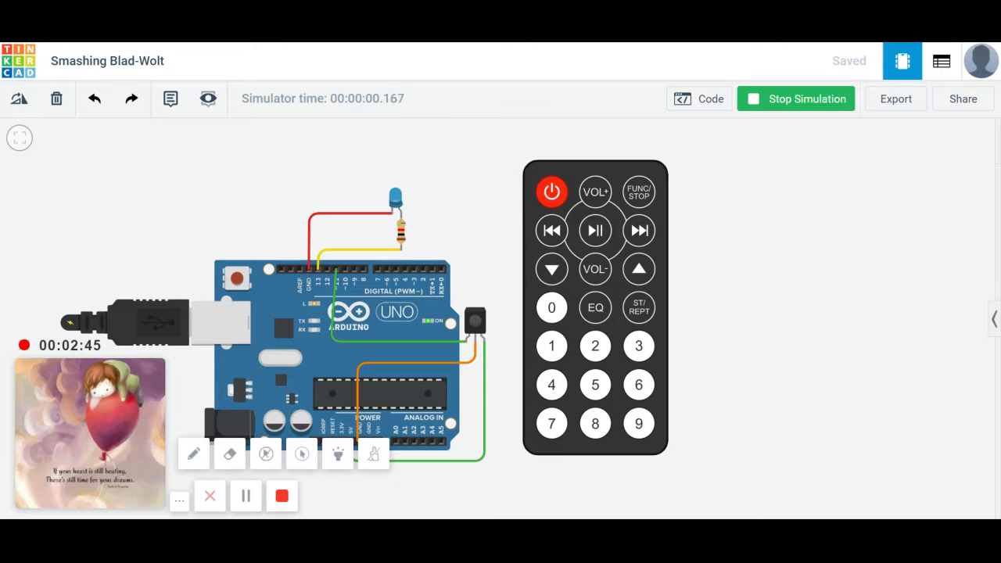
pyautogui.moveTo(604, 356)
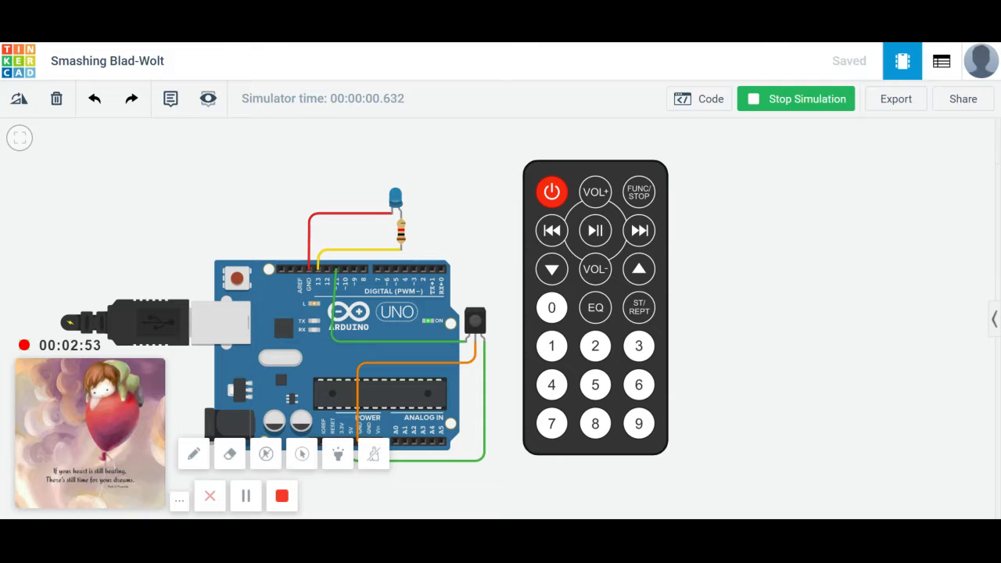
pyautogui.moveTo(734, 110)
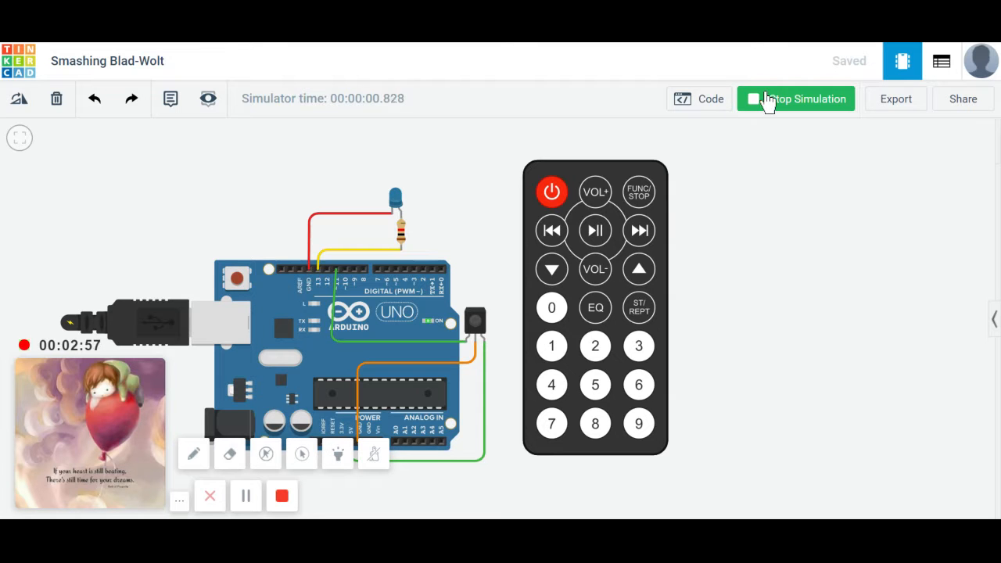
# Step: Stop the running simulation of the IR-controlled LED circuit
pyautogui.click(795, 98)
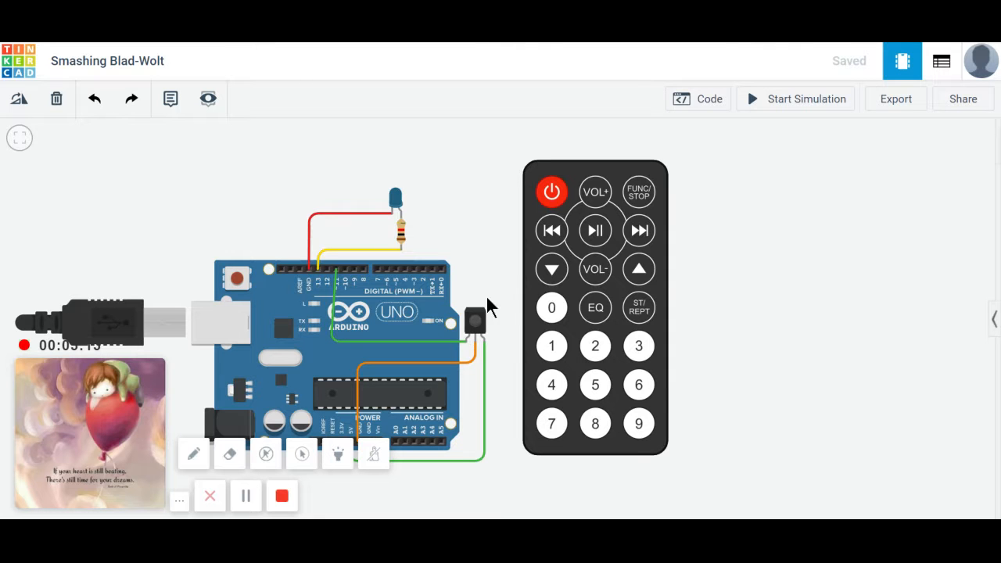
pyautogui.moveTo(453, 351)
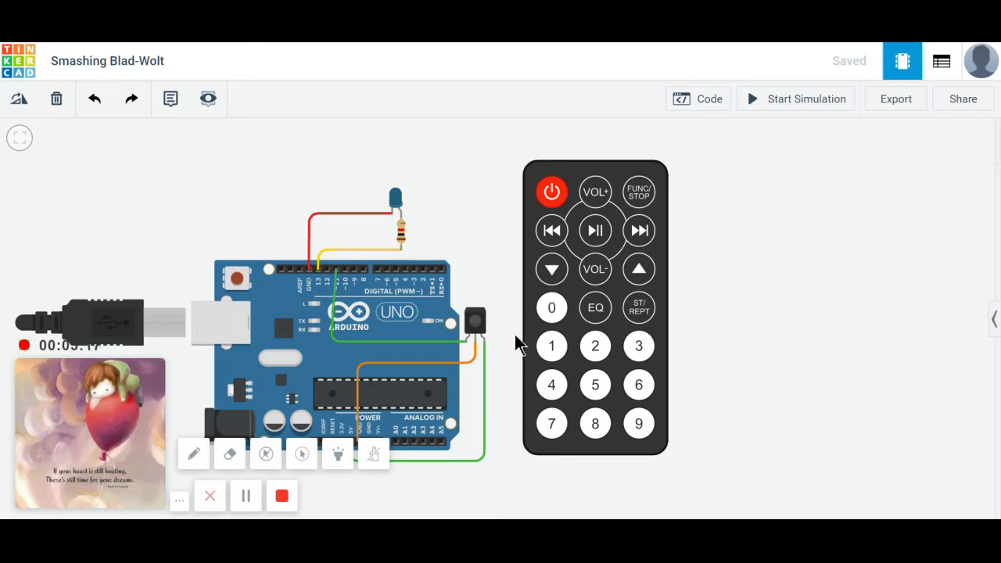
pyautogui.moveTo(491, 306)
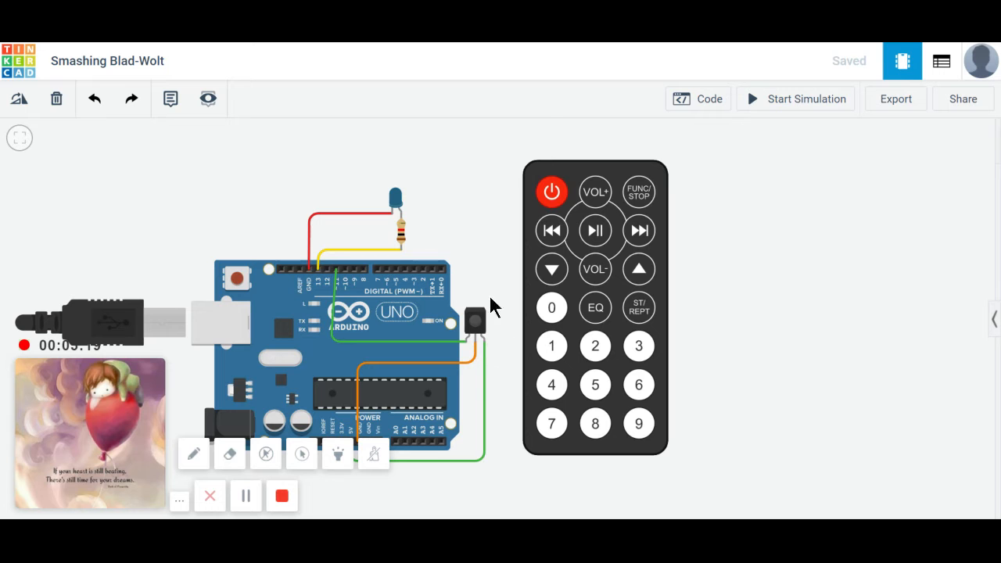
pyautogui.moveTo(471, 189)
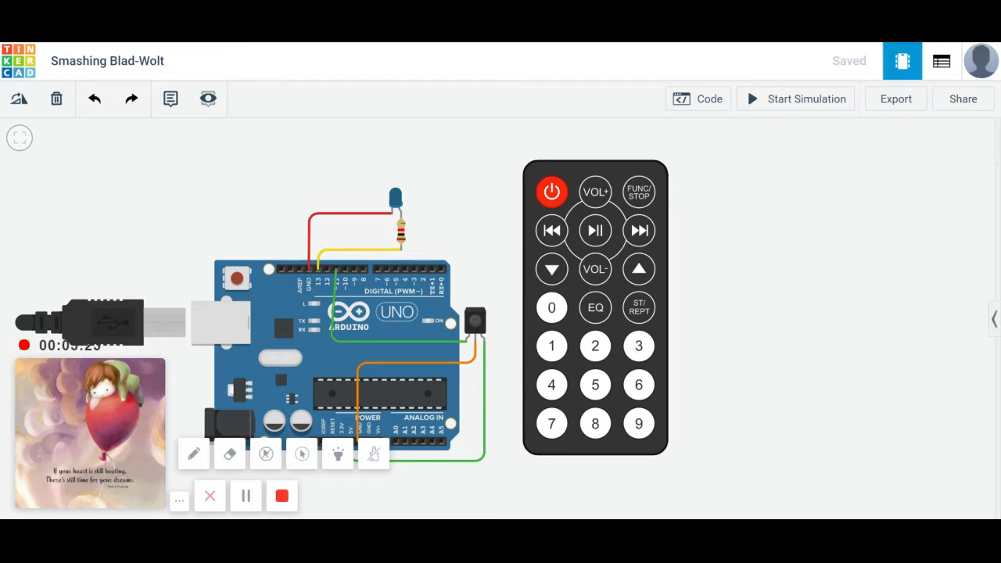
pyautogui.moveTo(410, 149)
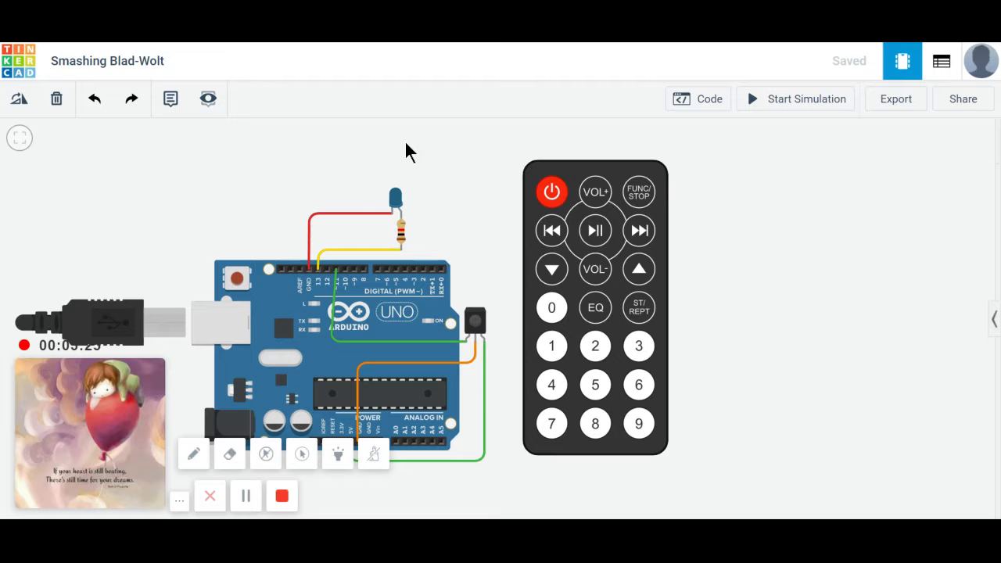
pyautogui.moveTo(416, 174)
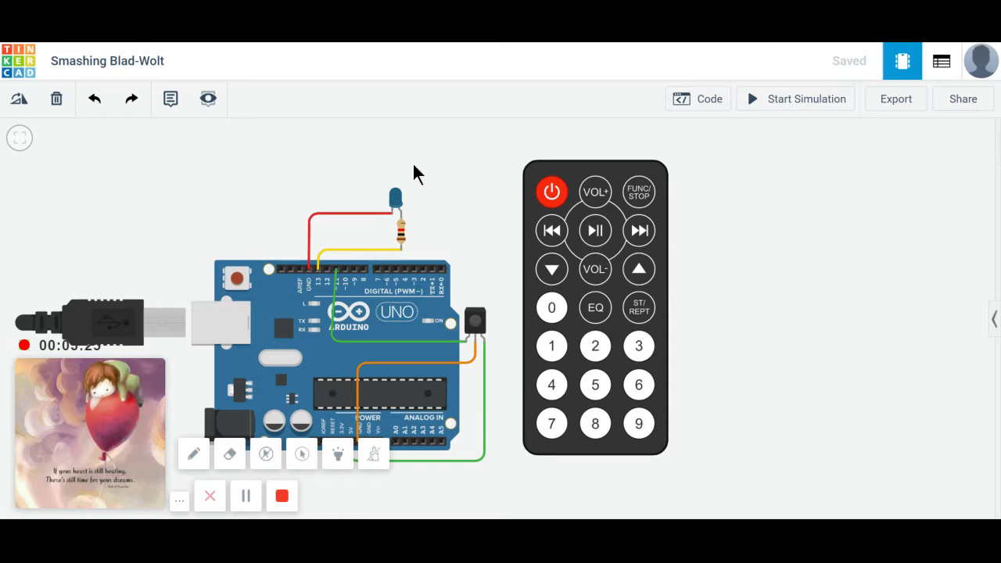
pyautogui.moveTo(367, 225)
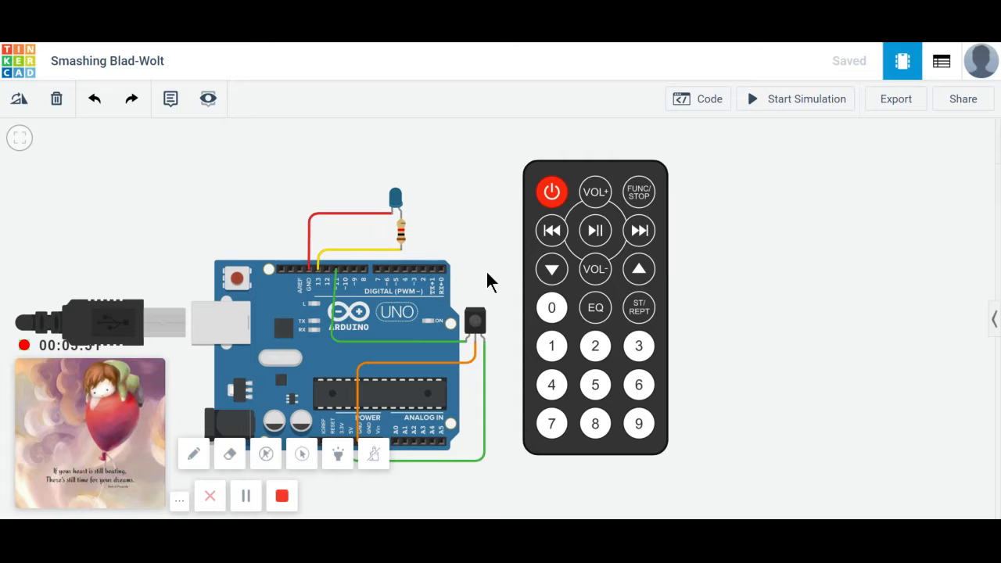
pyautogui.moveTo(504, 301)
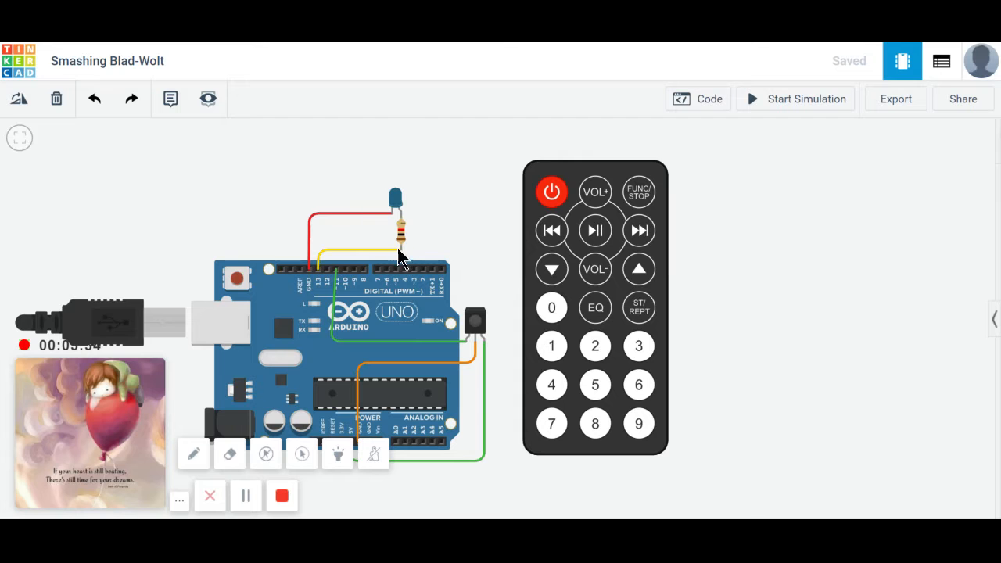
pyautogui.moveTo(471, 235)
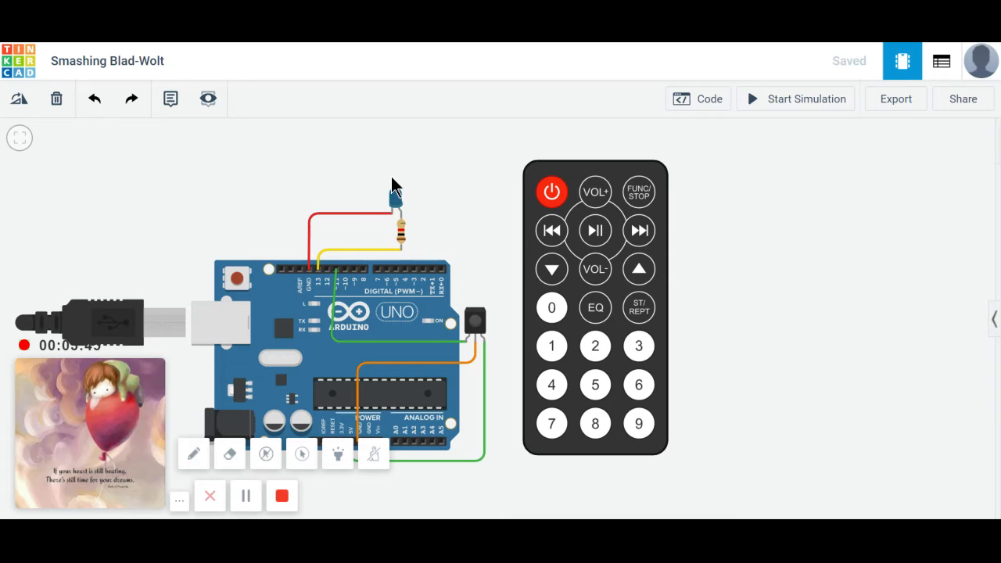
pyautogui.moveTo(378, 172)
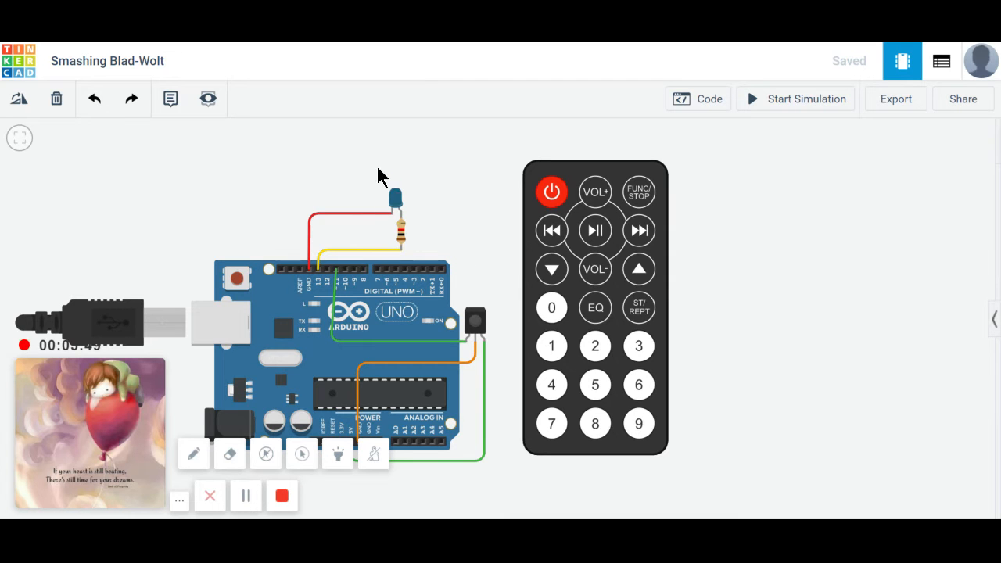
pyautogui.moveTo(422, 256)
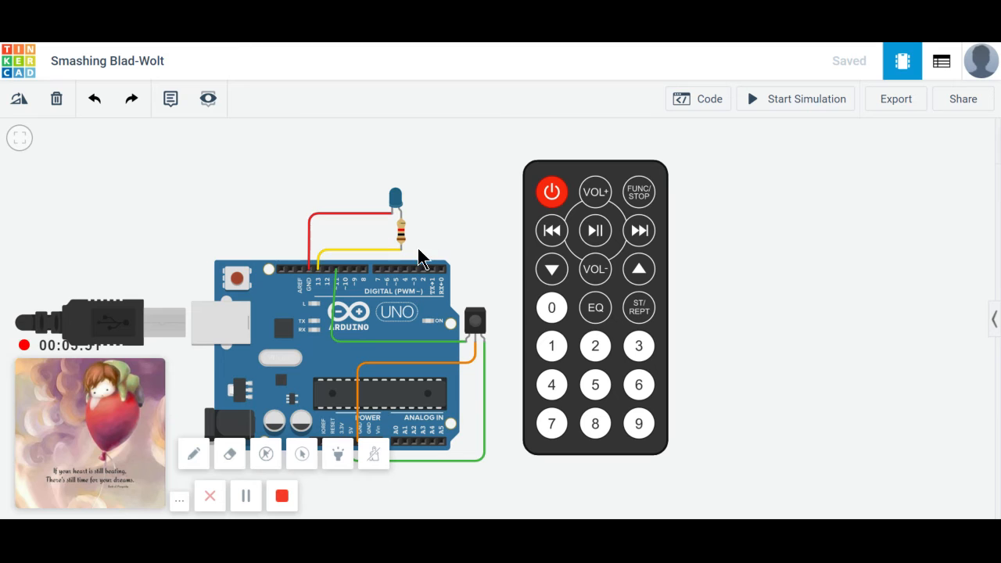
pyautogui.moveTo(400, 181)
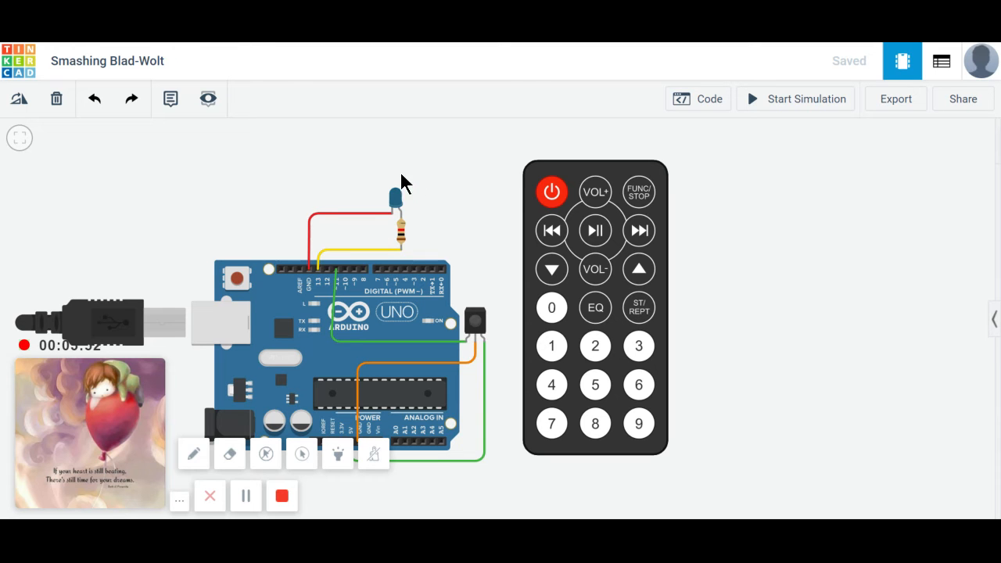
pyautogui.moveTo(466, 233)
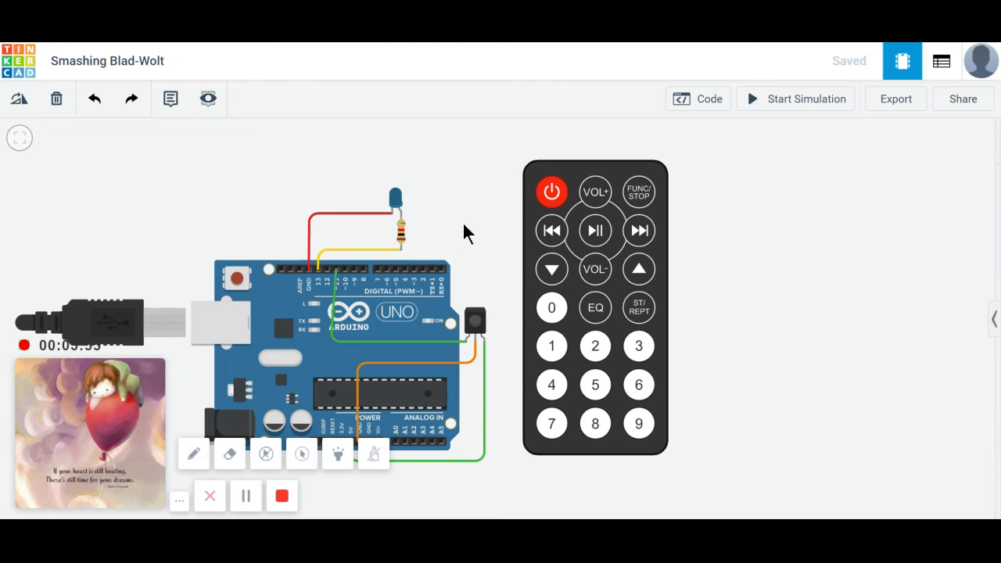